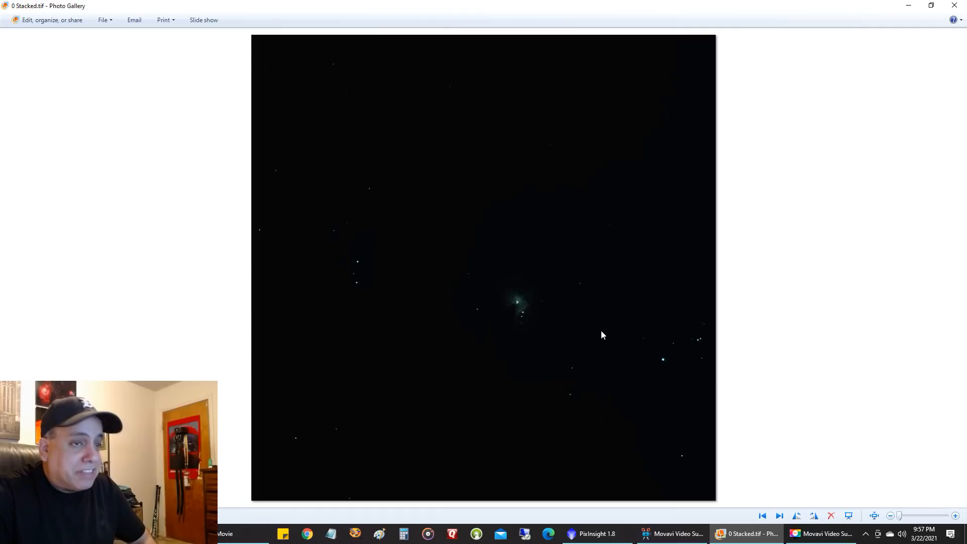
mouse_move(584, 321)
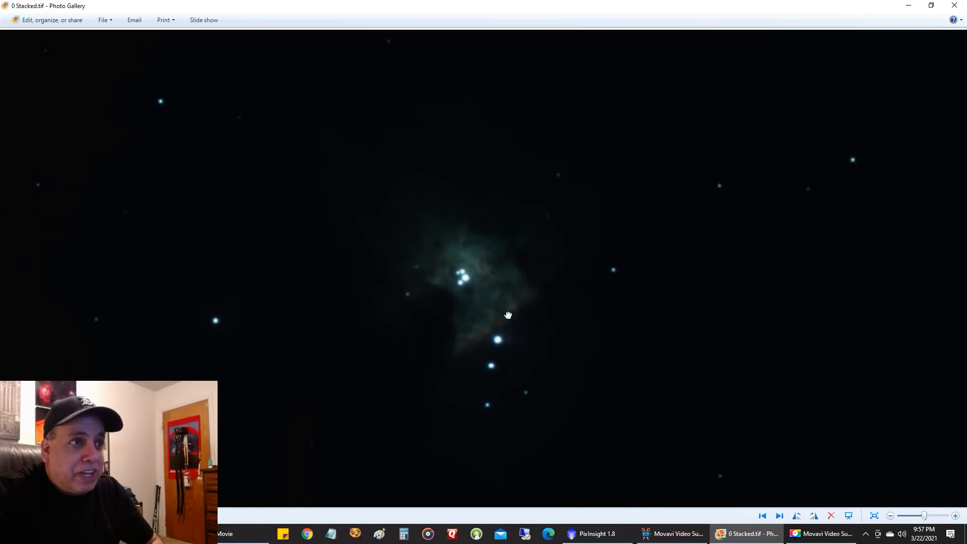
- Center the zoomed view on the Trapezium, then advance to 1 Stacked.tif
drag(507, 315, 472, 275)
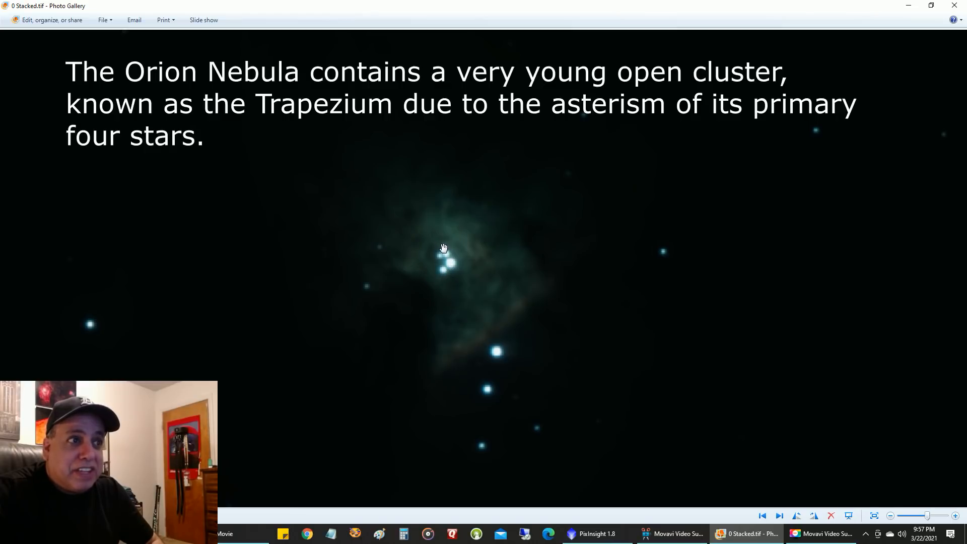
mouse_move(452, 237)
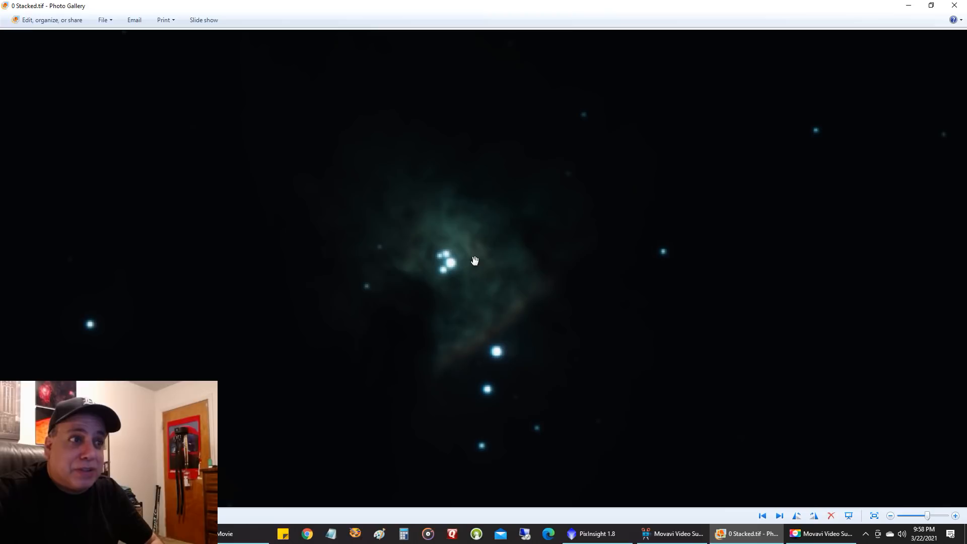
mouse_move(521, 255)
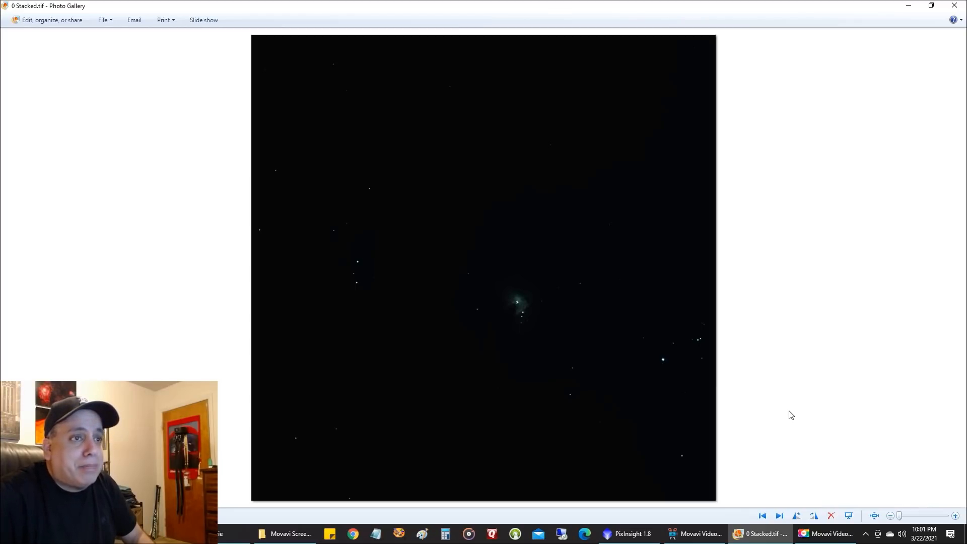
click(779, 516)
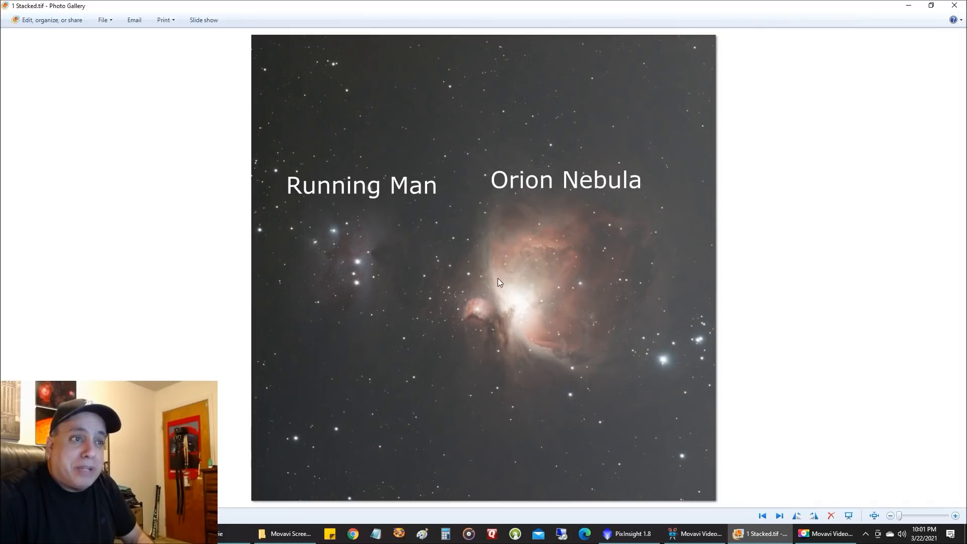
mouse_move(432, 310)
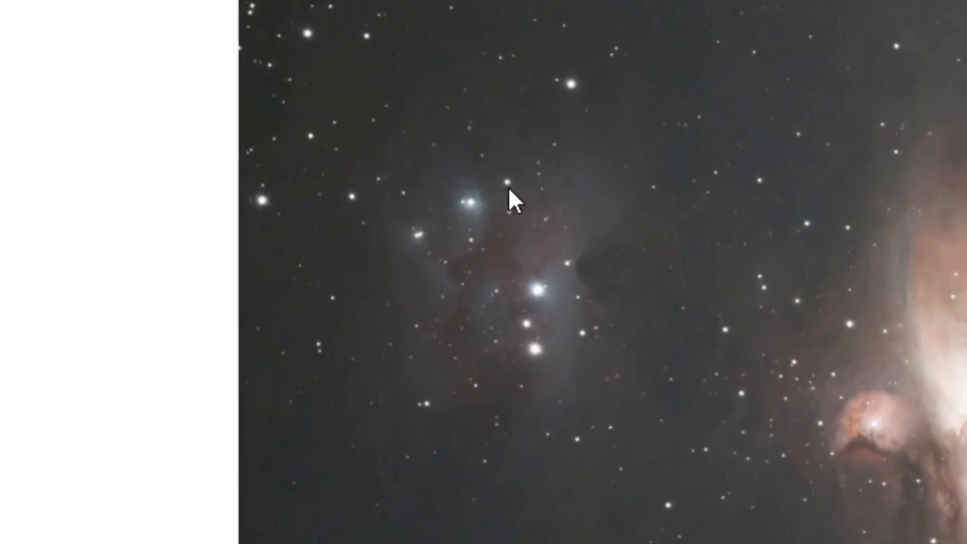
mouse_move(486, 266)
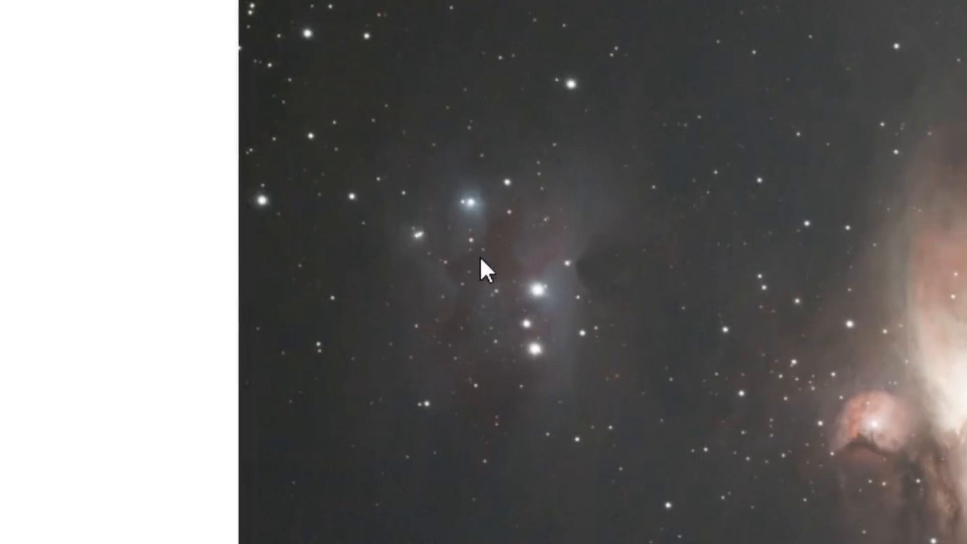
mouse_move(552, 258)
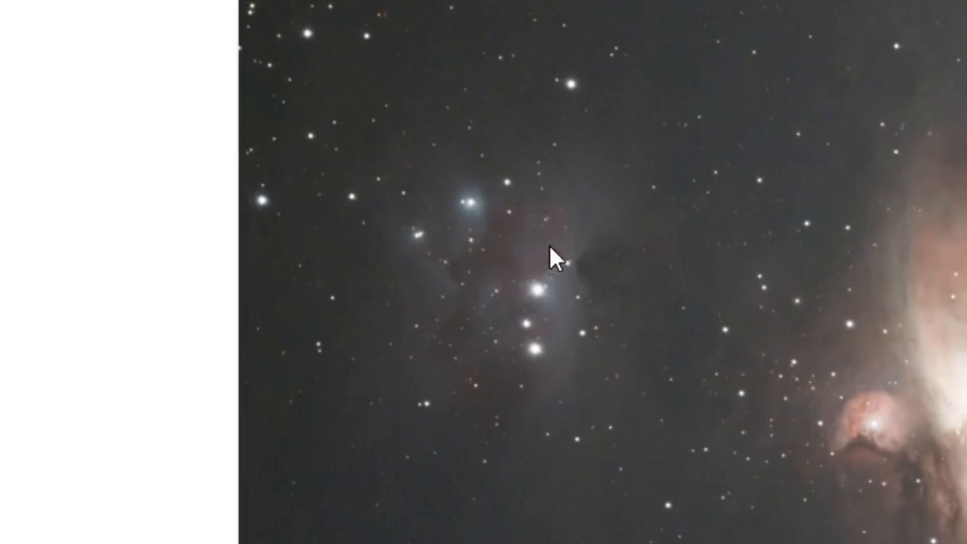
mouse_move(530, 302)
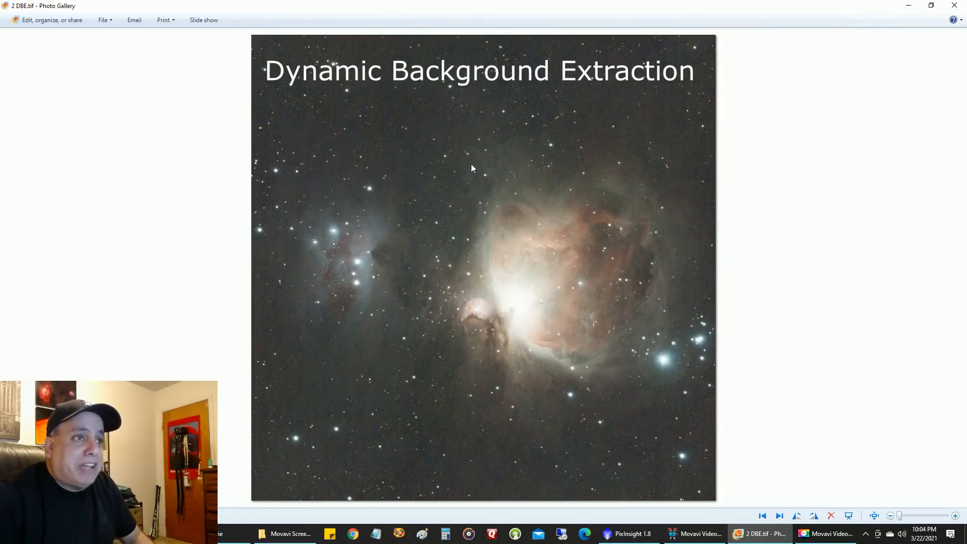
mouse_move(687, 336)
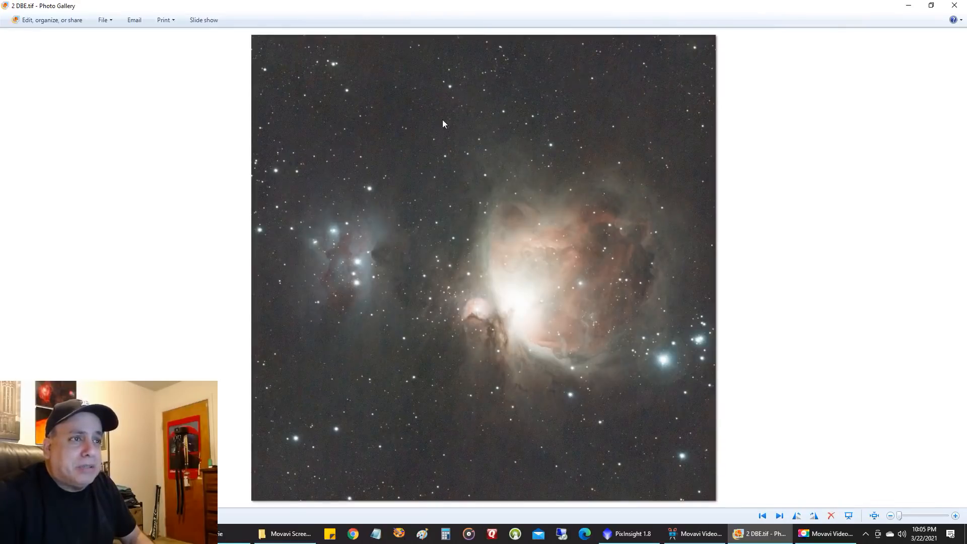
mouse_move(431, 97)
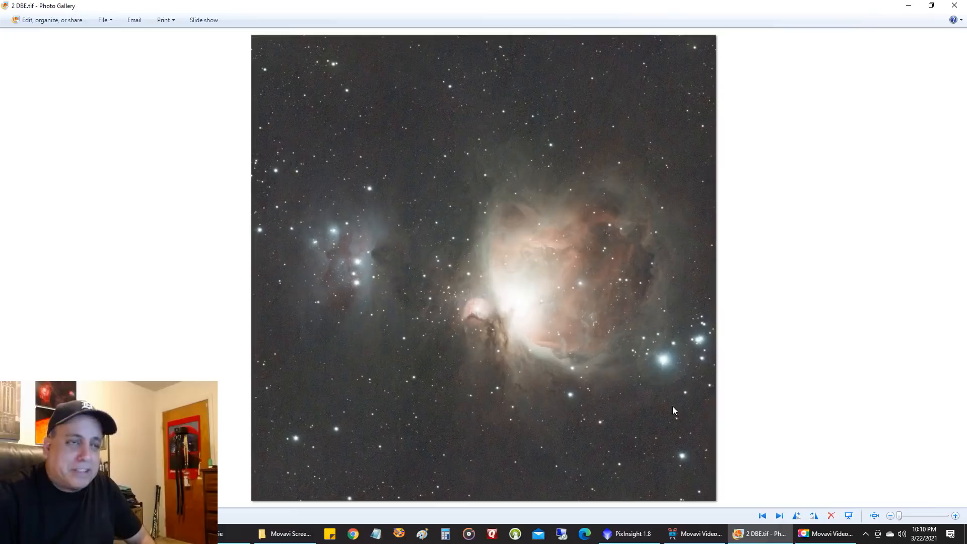
- Compare 3 Orion.tif against 2 DBE.tif, ending on the final 3 Orion.tif
click(779, 516)
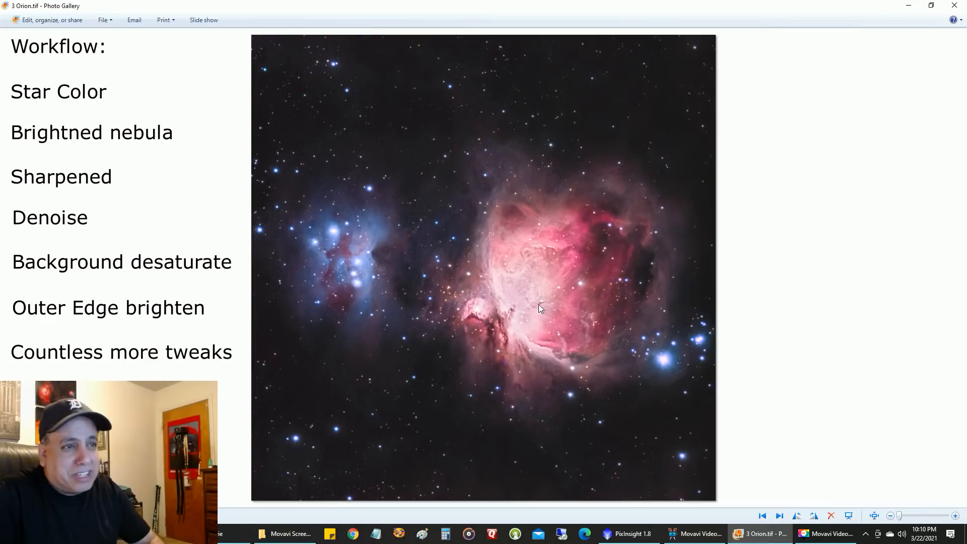
click(873, 515)
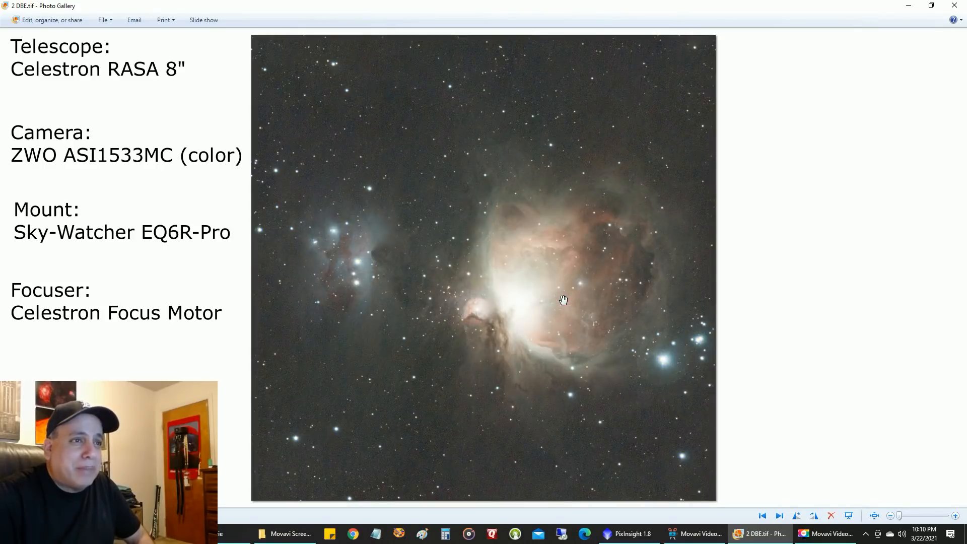
click(779, 515)
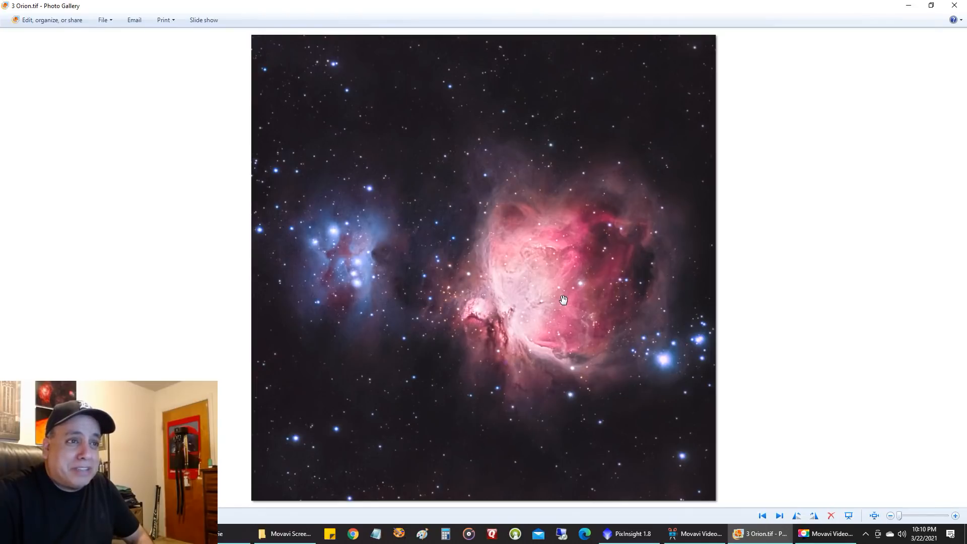
click(779, 515)
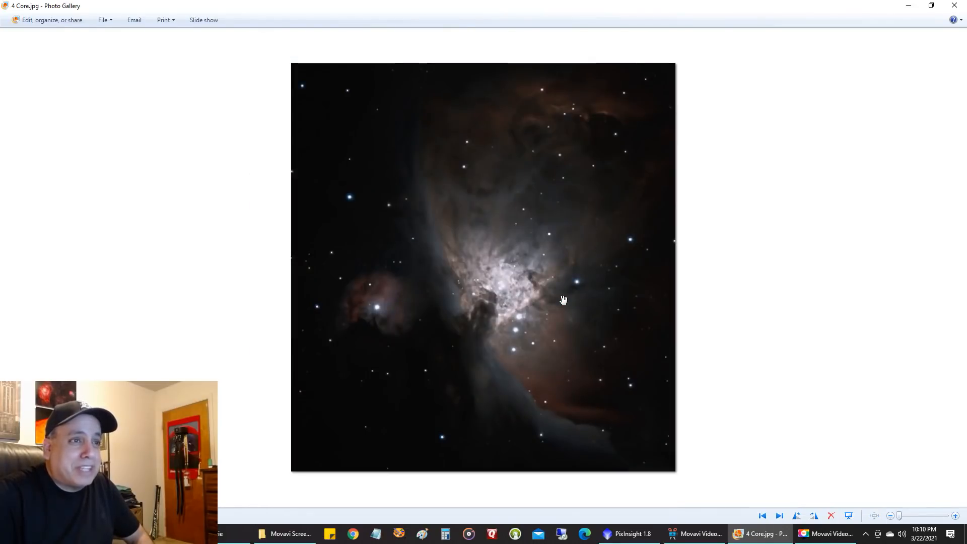
mouse_move(570, 273)
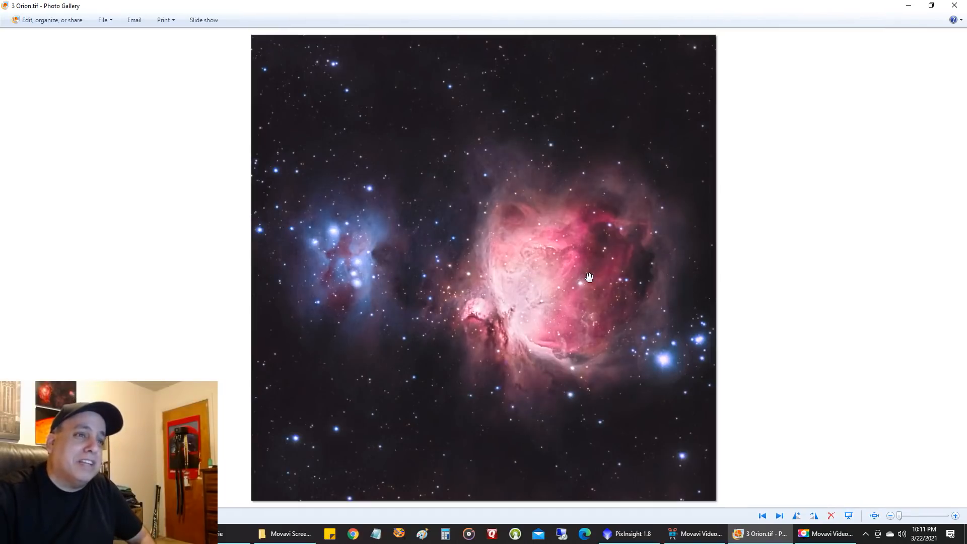
mouse_move(514, 297)
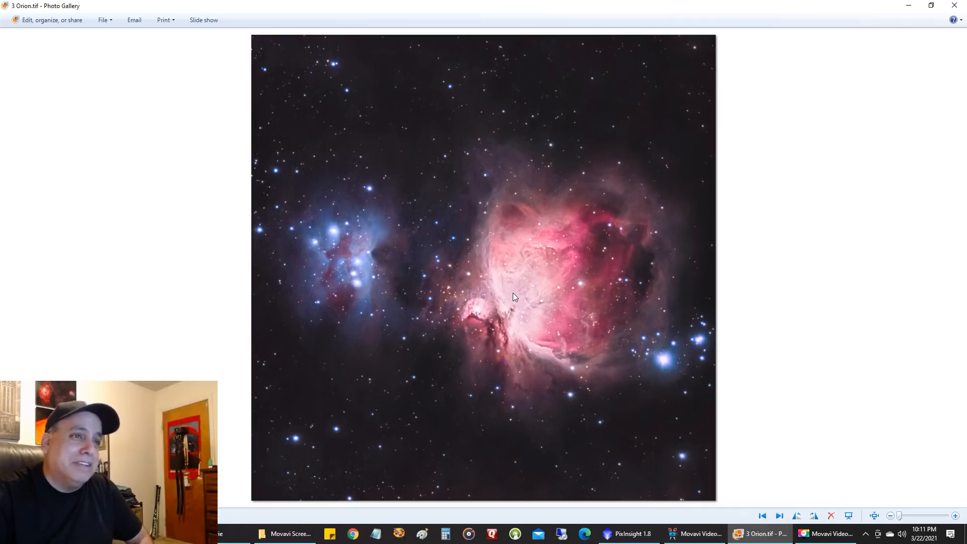
mouse_move(591, 292)
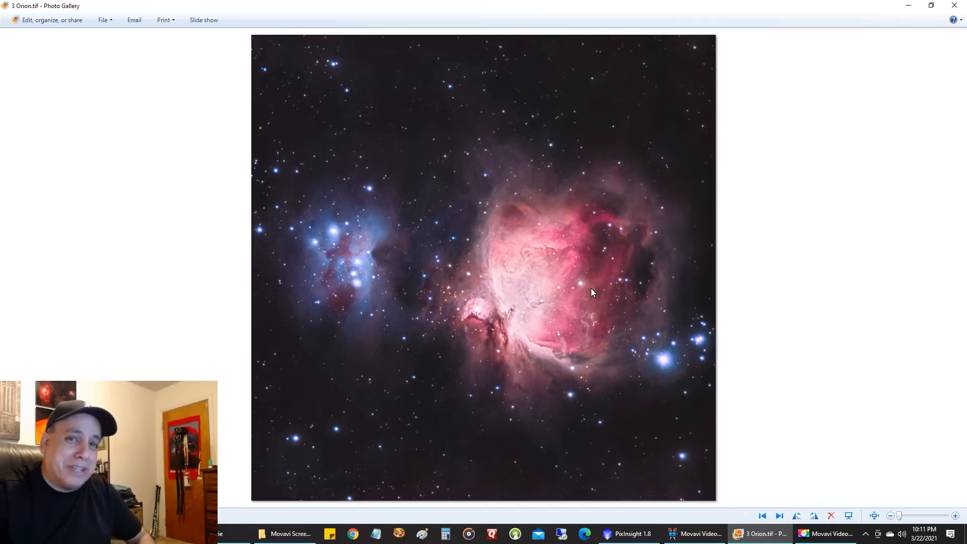